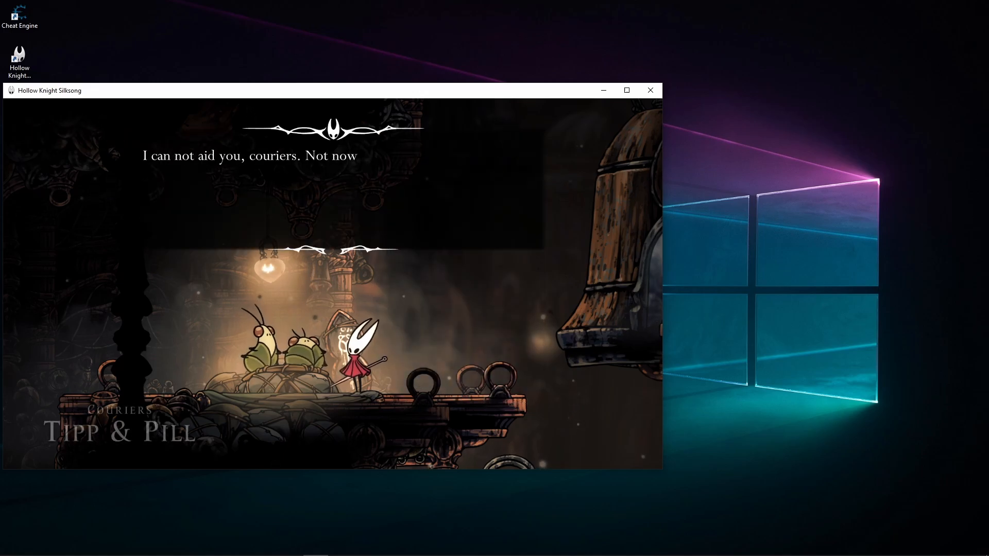
Step: Attach Cheat Engine to the 00002CA4-Hollow Knight Silksong process
{"action": "left_click", "coordinate": [11, 546]}
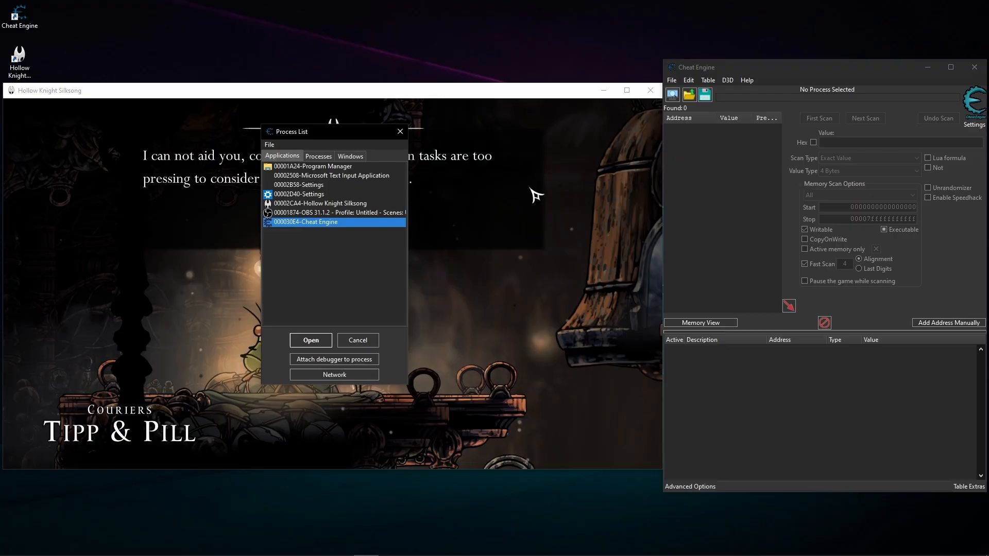
{"action": "left_click", "coordinate": [309, 340]}
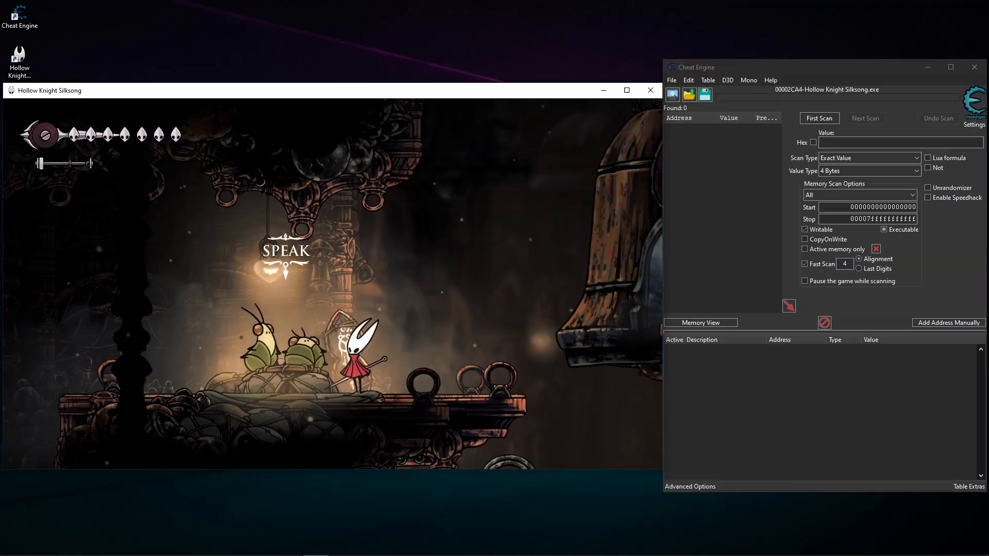
Step: Accept and promise the Pilgrim's Rest Supplies delivery from Tipp & Pill, then pause
{"action": "key", "text": "Escape"}
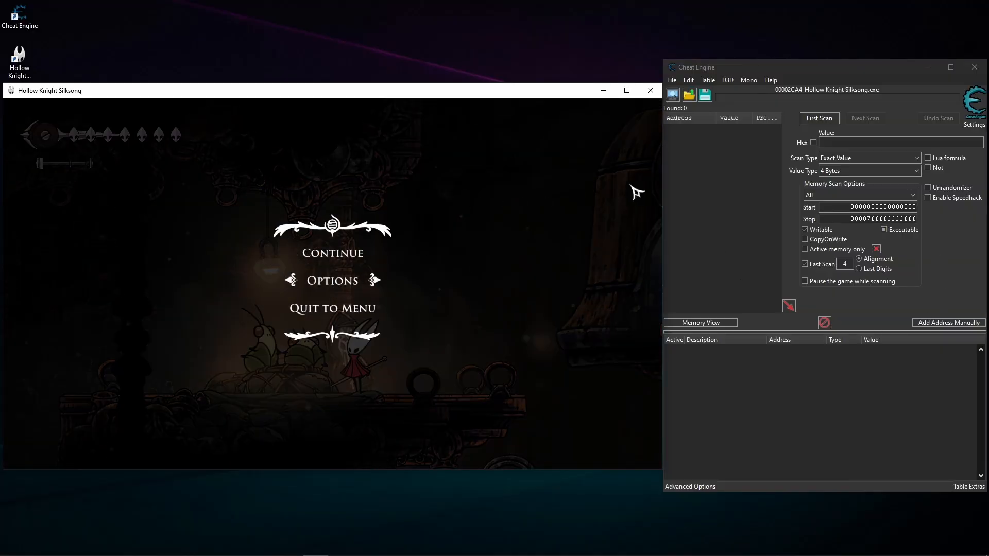
{"action": "mouse_move", "coordinate": [331, 293]}
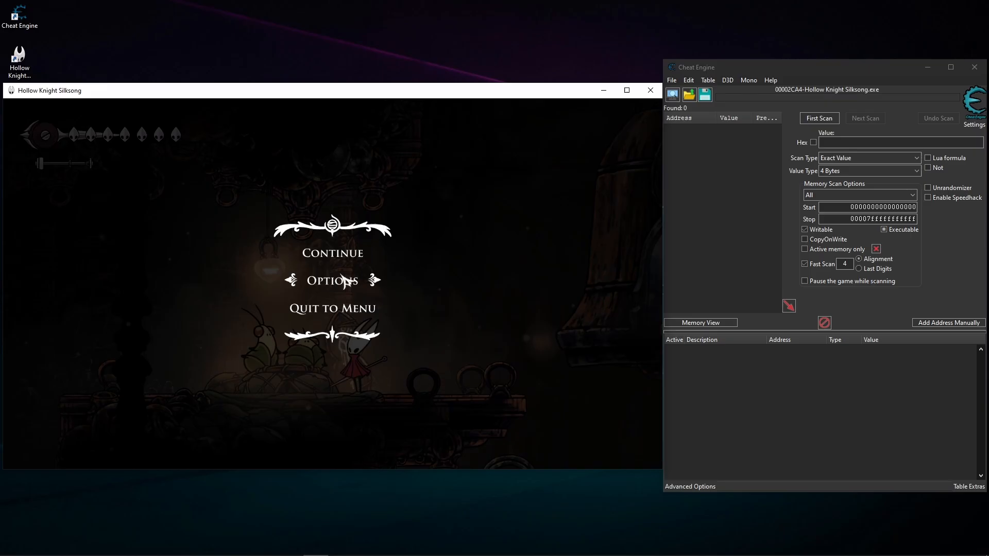
{"action": "left_click", "coordinate": [332, 281]}
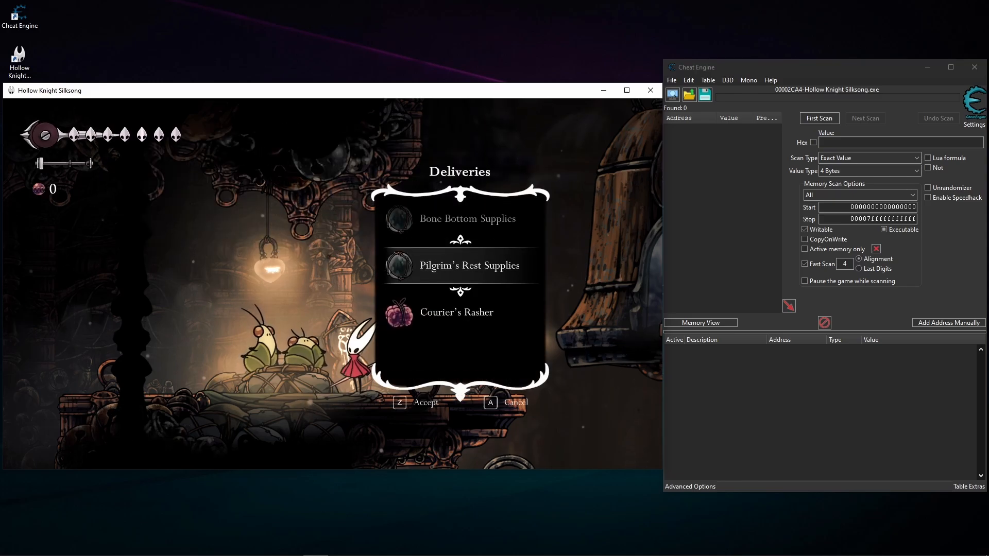
{"action": "key", "text": "z"}
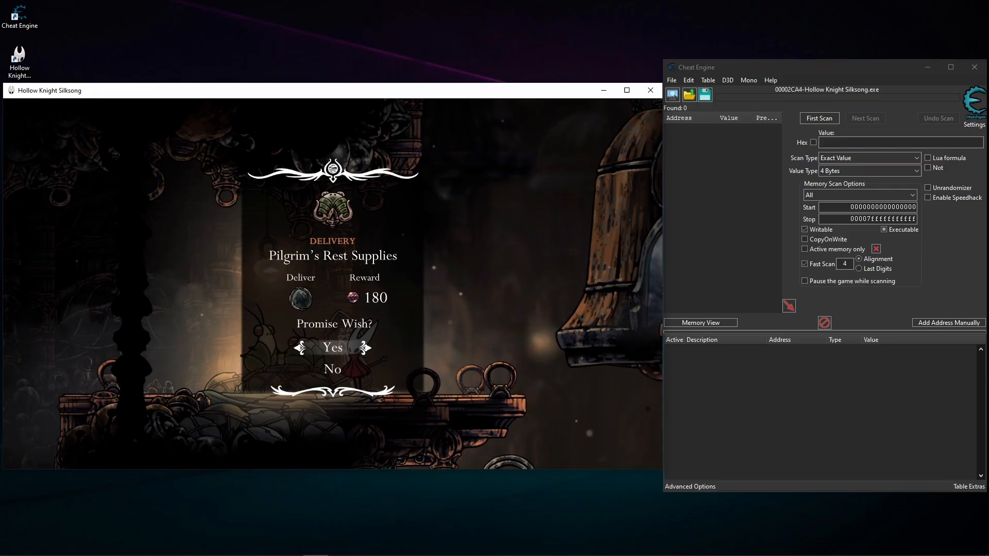
{"action": "left_click", "coordinate": [332, 347]}
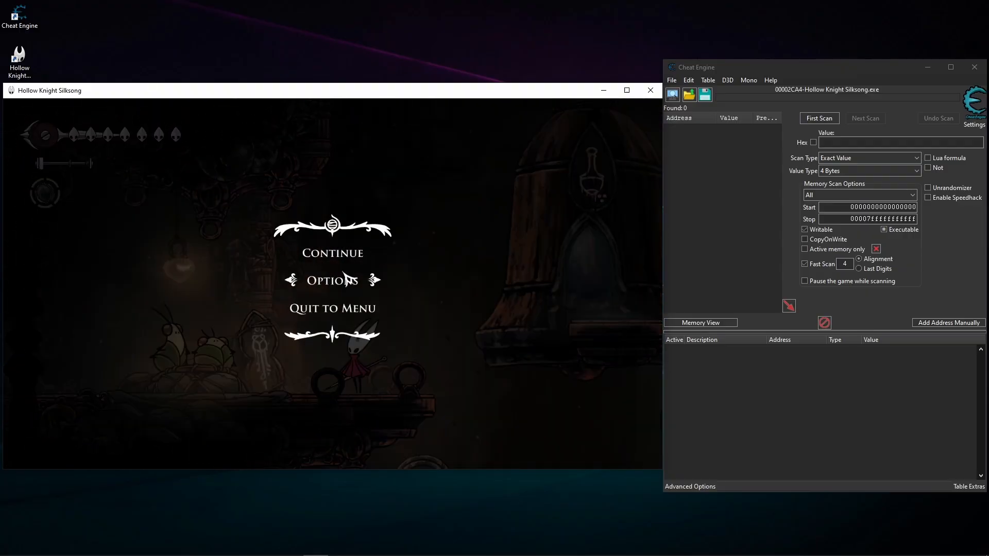
Step: First-scan for 5, then next-scan for 3 after durability drops, leaving 1,198 addresses
{"action": "left_click", "coordinate": [890, 142]}
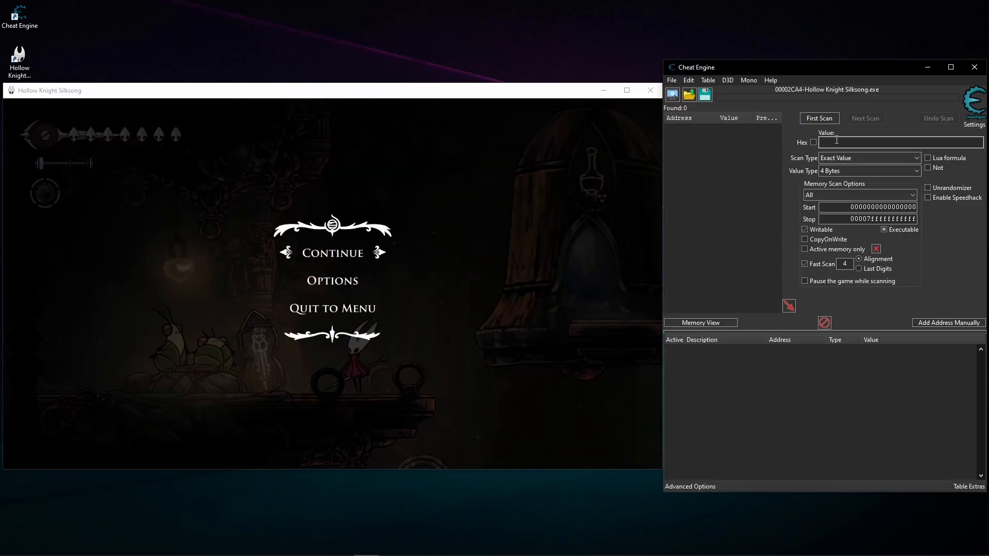
{"action": "left_click", "coordinate": [818, 118]}
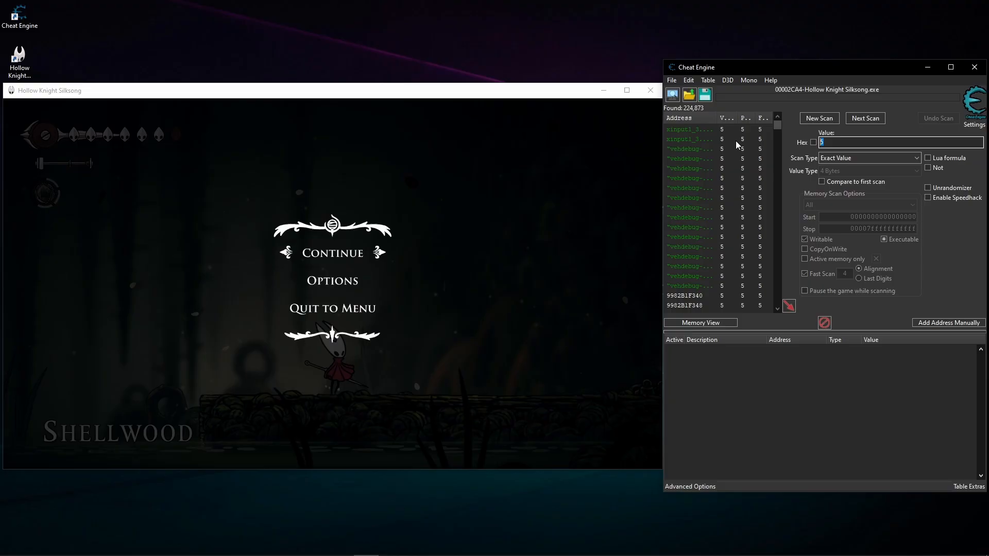
{"action": "left_click", "coordinate": [865, 118]}
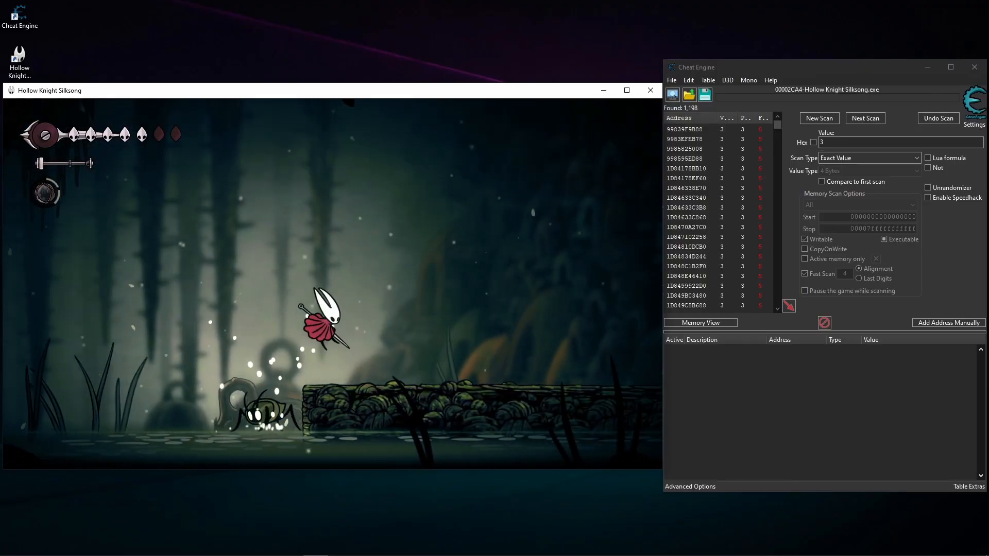
{"action": "key", "text": "Escape"}
{"action": "type", "text": "2"}
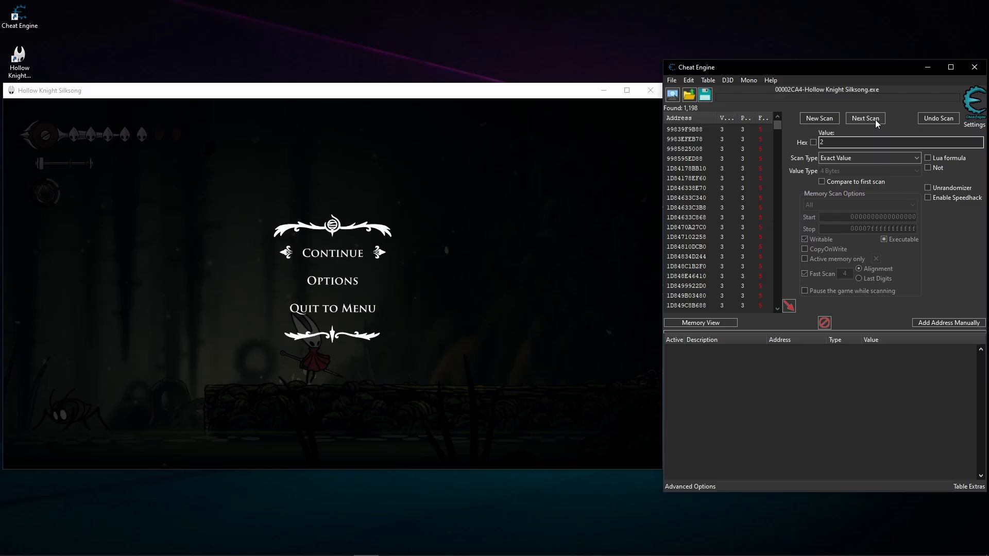
Step: Repeat Next Scan for value 2, cutting candidates to 30 and then to 2
{"action": "left_click", "coordinate": [865, 119]}
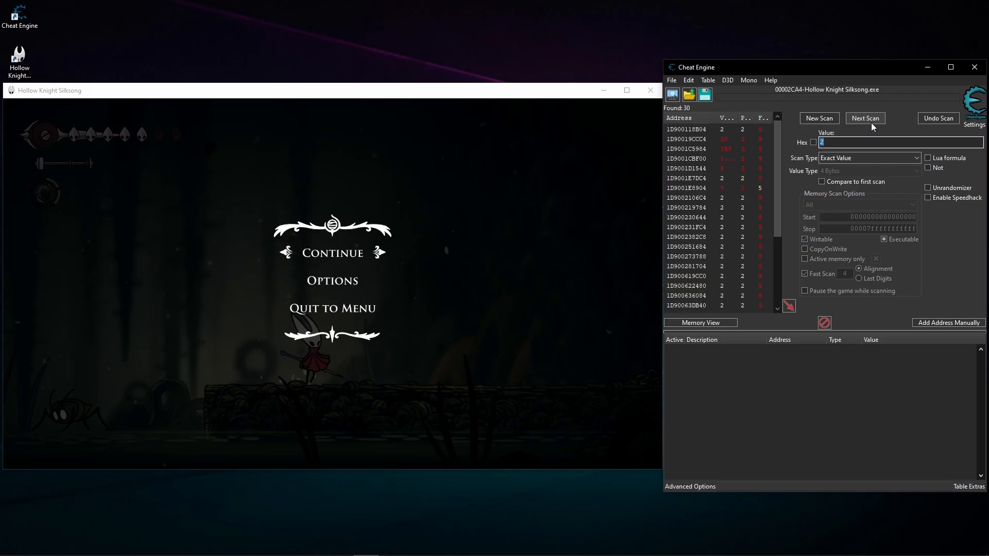
{"action": "left_click", "coordinate": [865, 118]}
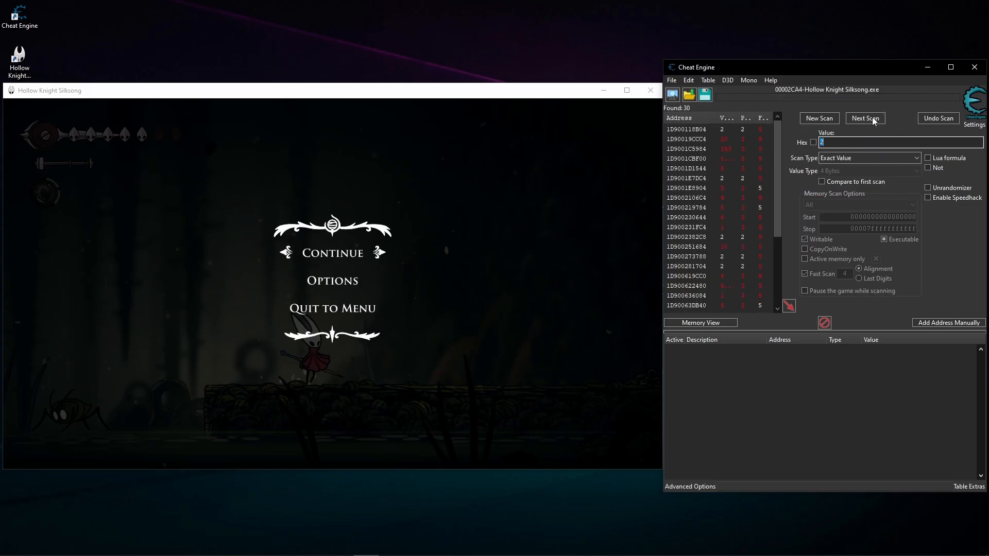
{"action": "left_click", "coordinate": [865, 118]}
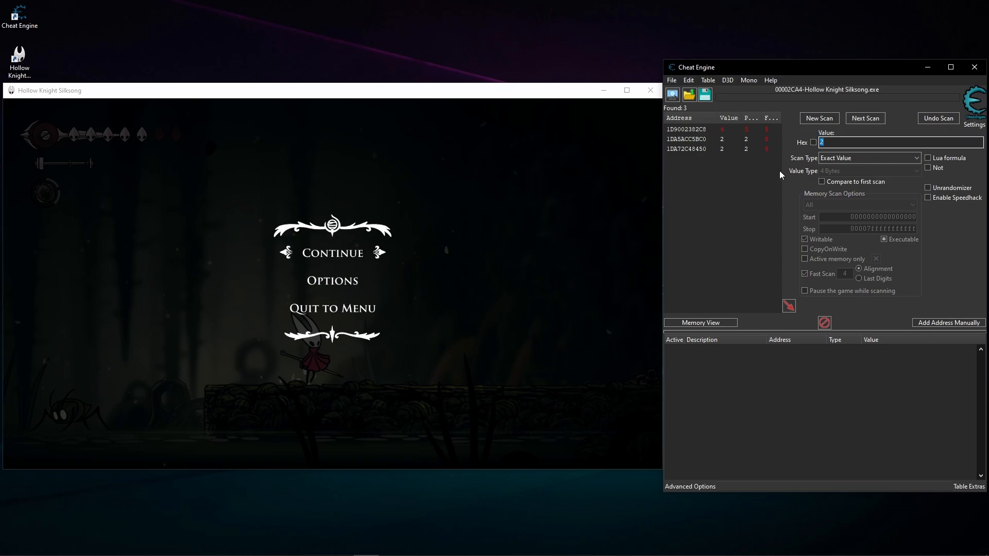
{"action": "left_click", "coordinate": [865, 118]}
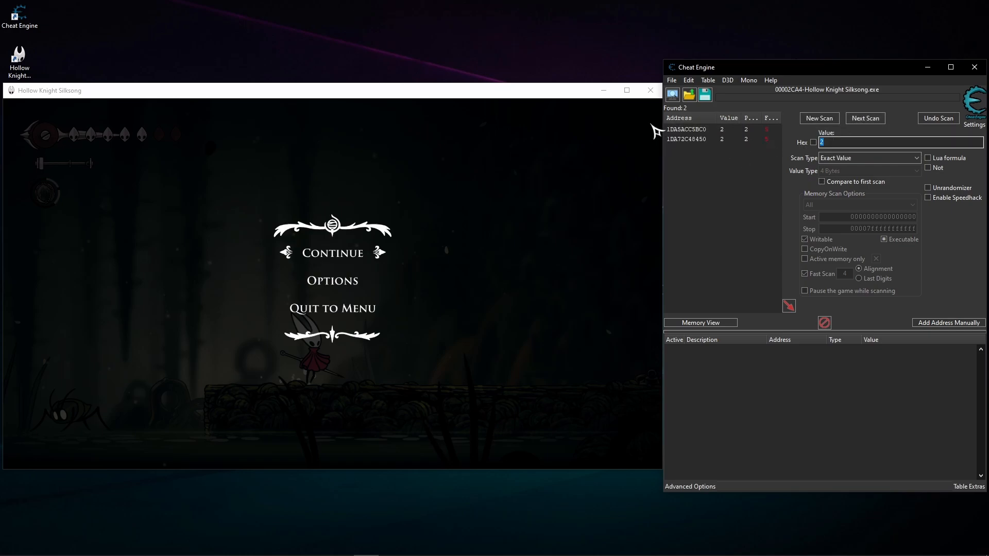
{"action": "mouse_move", "coordinate": [741, 184]}
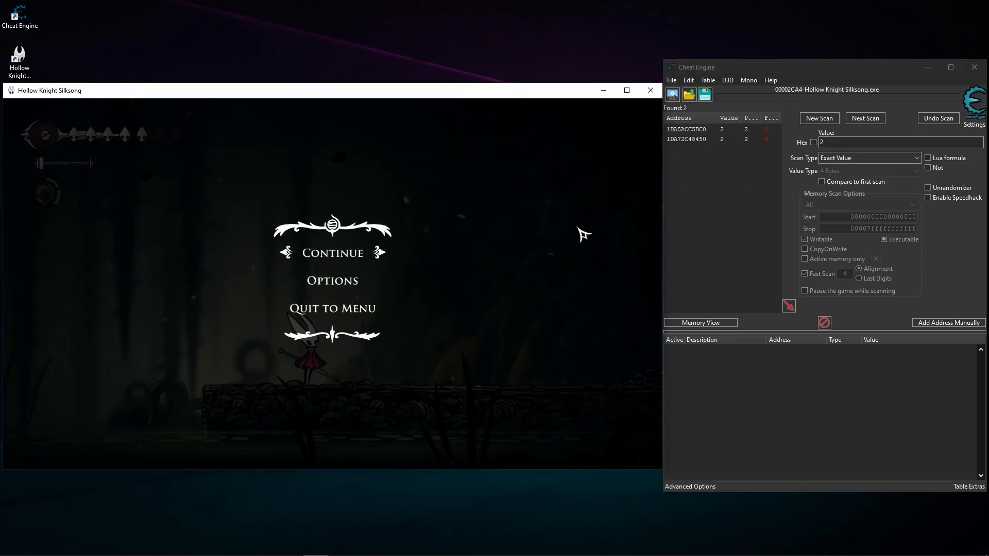
Step: Add both value-2 candidate addresses to the cheat table and try changing their values
{"action": "double_click", "coordinate": [713, 139]}
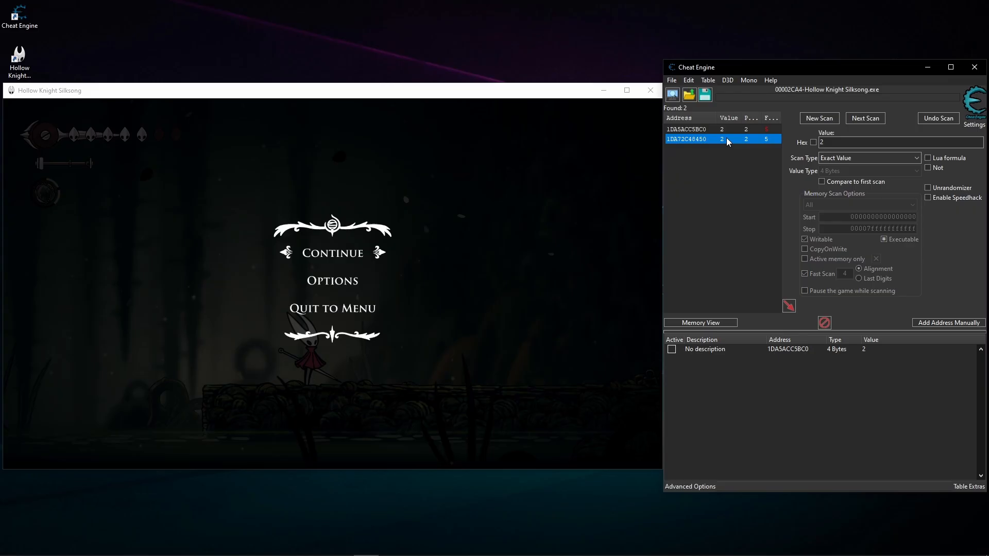
{"action": "double_click", "coordinate": [686, 139]}
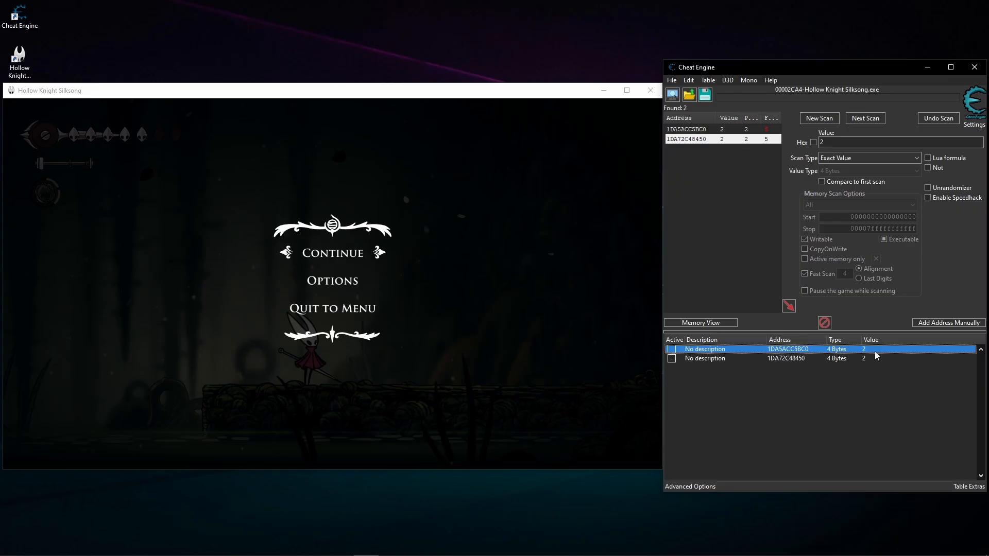
{"action": "double_click", "coordinate": [864, 349]}
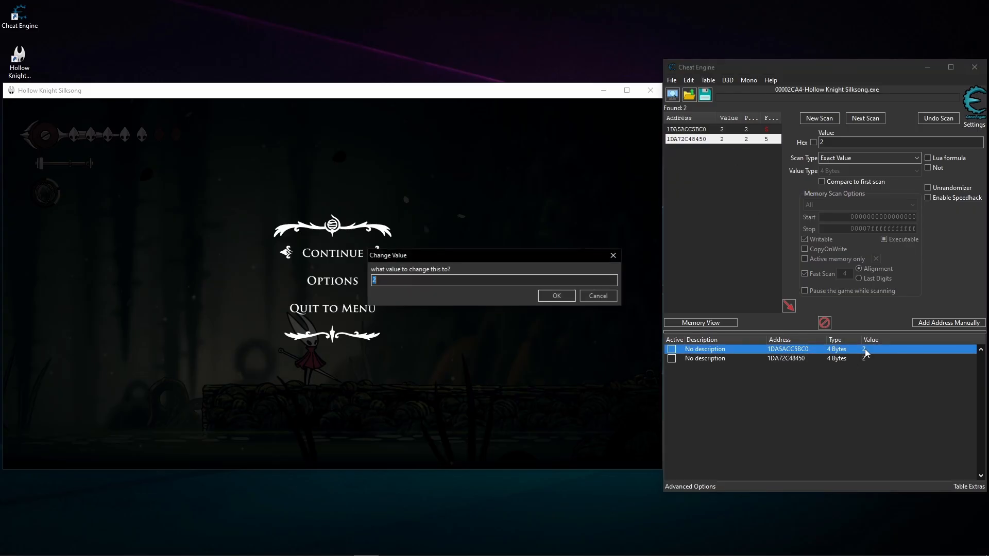
{"action": "mouse_move", "coordinate": [781, 362]}
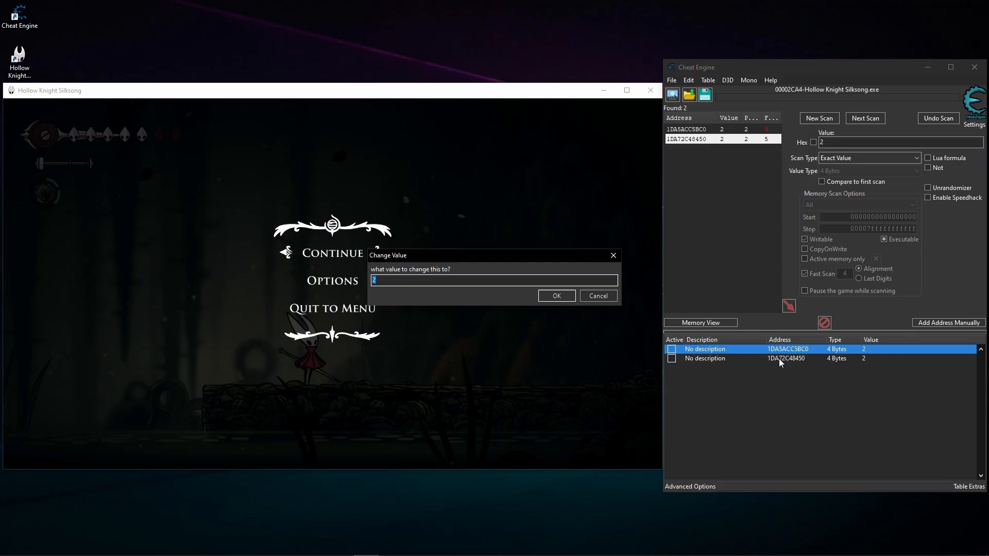
{"action": "left_click", "coordinate": [556, 295]}
{"action": "type", "text": "4"}
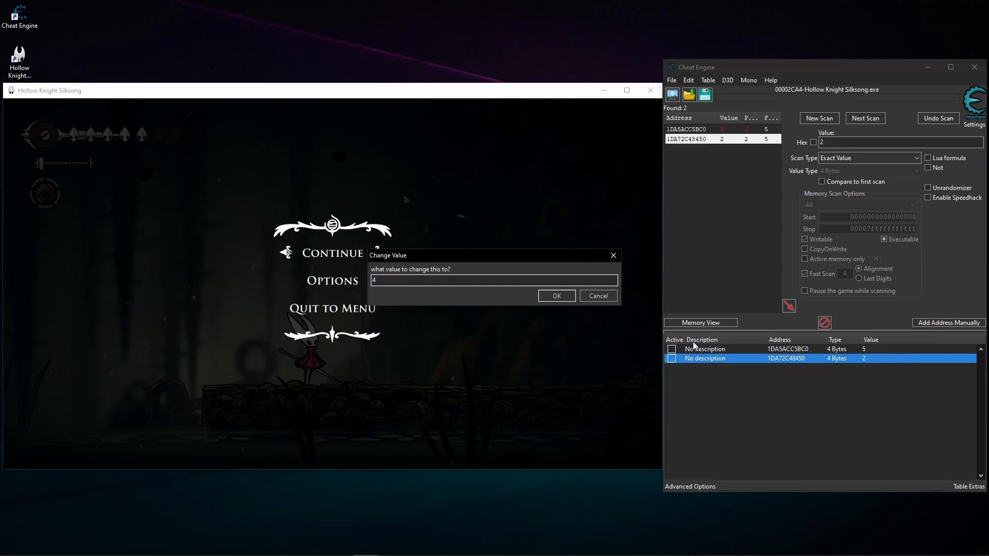
{"action": "left_click", "coordinate": [556, 296]}
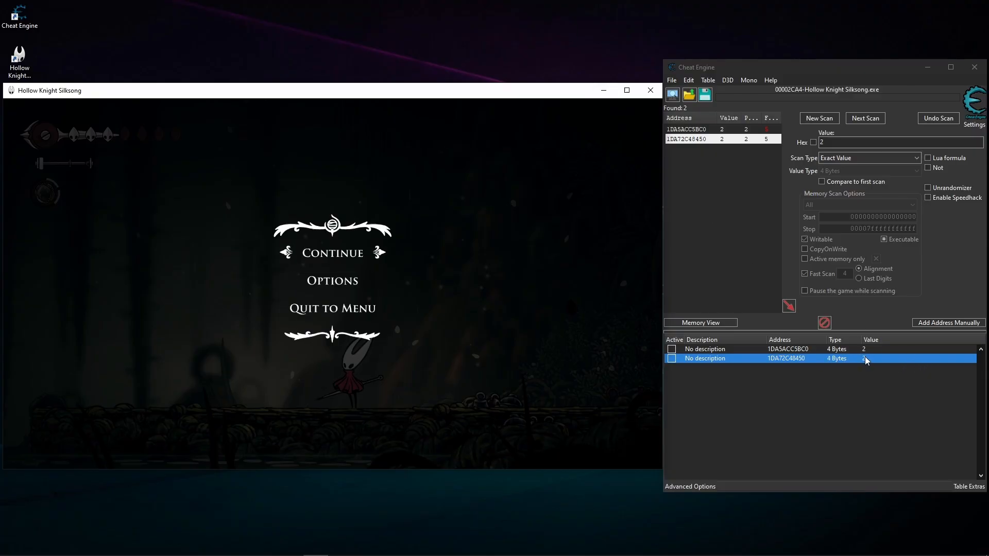
{"action": "mouse_move", "coordinate": [868, 354]}
{"action": "type", "text": "9"}
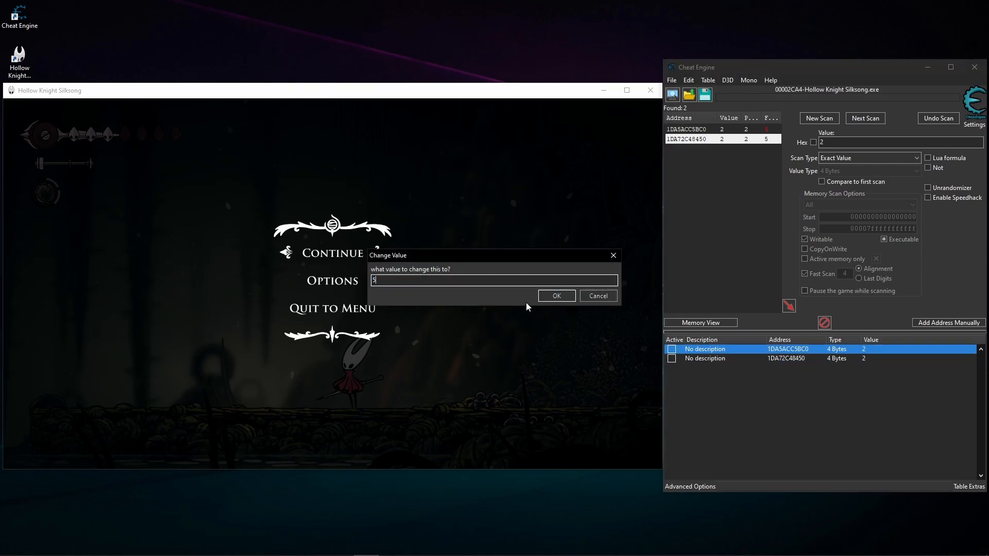
Step: Remove the wrong entry and set address 1DA72C48450's value from 2 to 5
{"action": "left_click", "coordinate": [555, 296]}
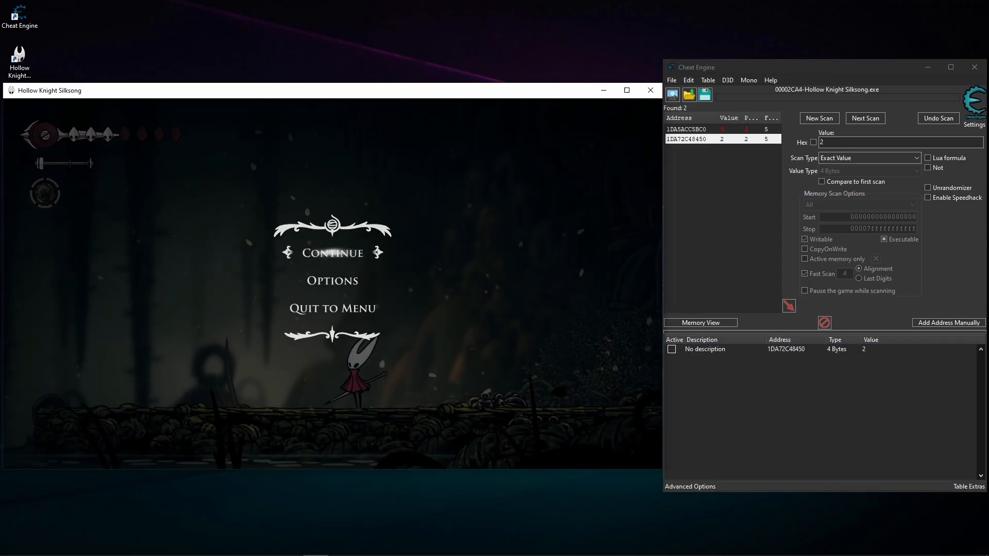
{"action": "left_click", "coordinate": [11, 545]}
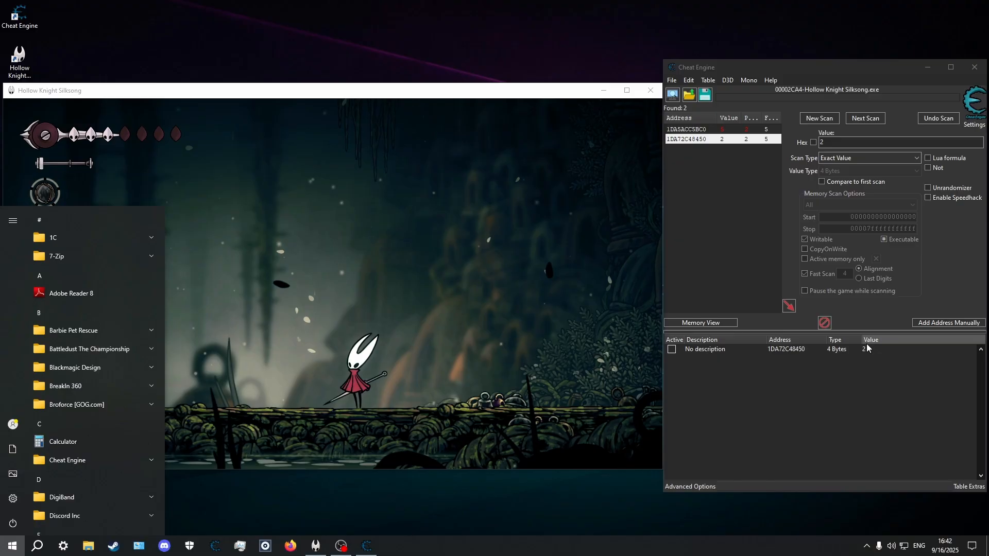
{"action": "double_click", "coordinate": [863, 349]}
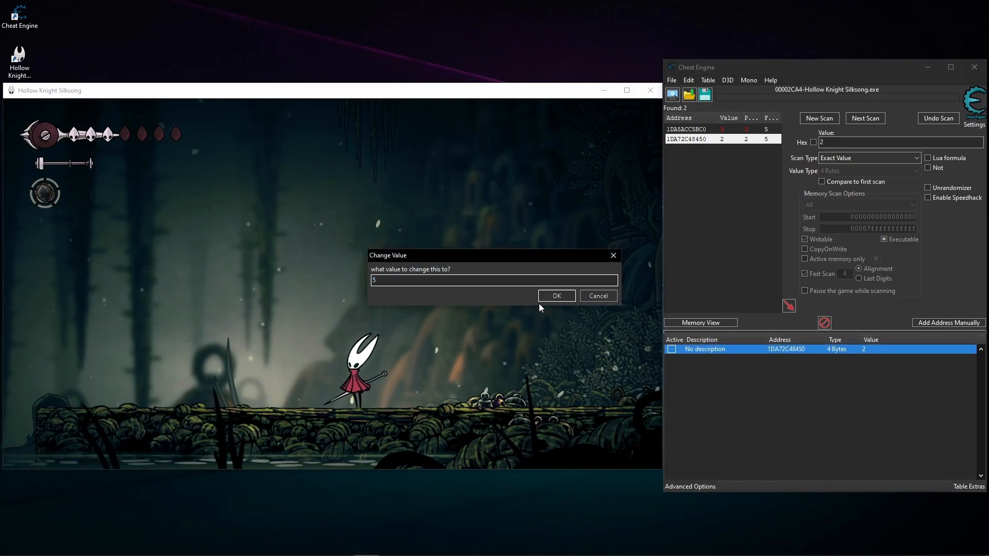
{"action": "left_click", "coordinate": [555, 295]}
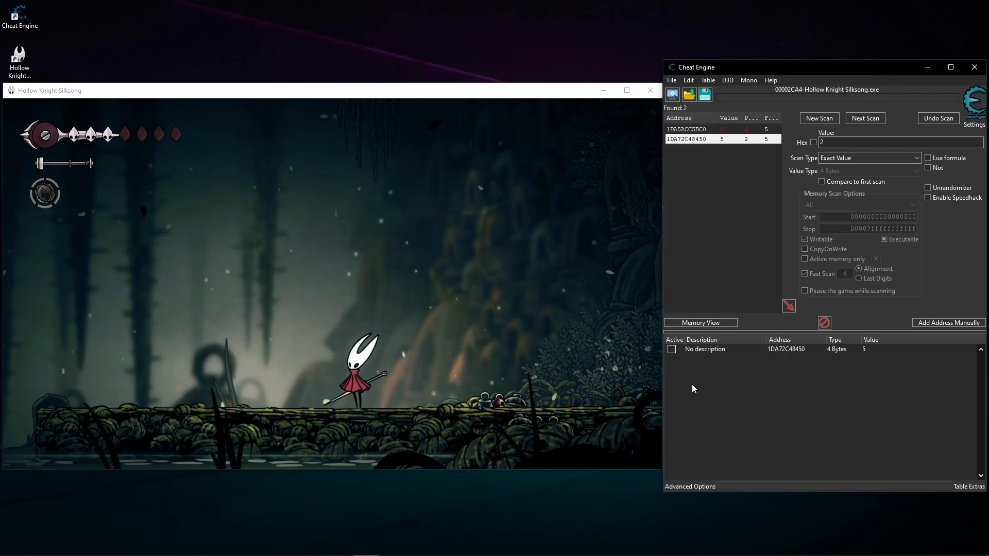
{"action": "left_click", "coordinate": [11, 545]}
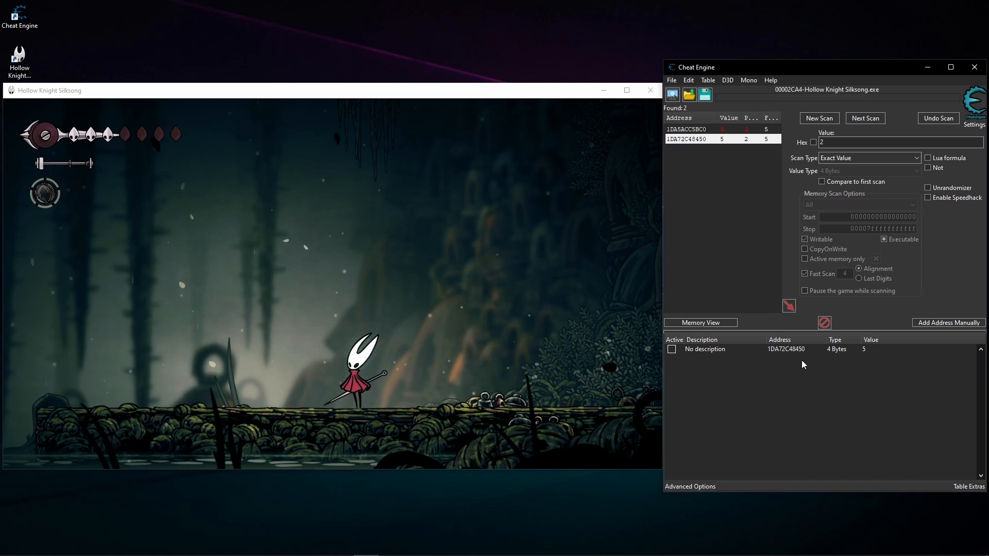
Step: Run 'Find out what writes to this address' on 1DA72C48450, attaching the debugger
{"action": "right_click", "coordinate": [787, 349]}
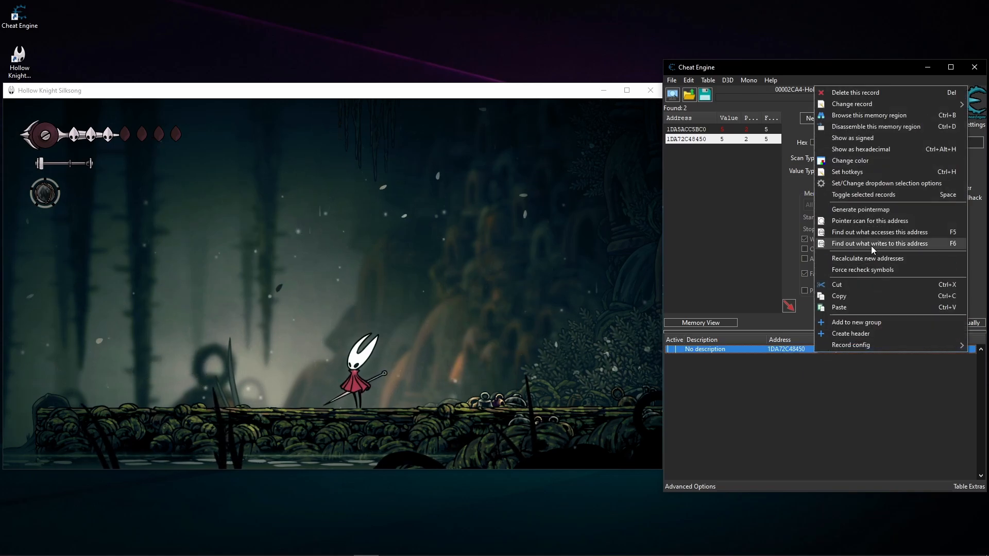
{"action": "left_click", "coordinate": [876, 244]}
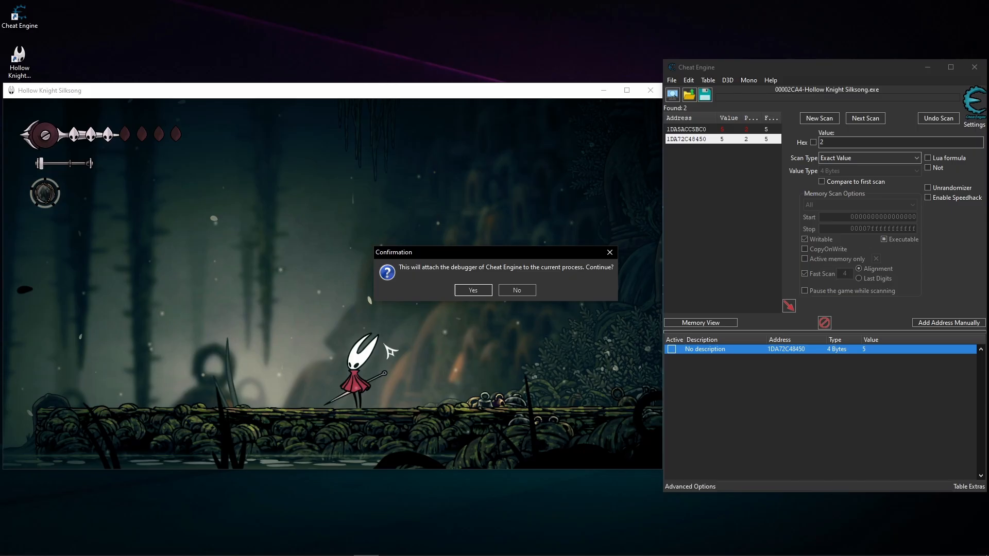
{"action": "left_click", "coordinate": [472, 290]}
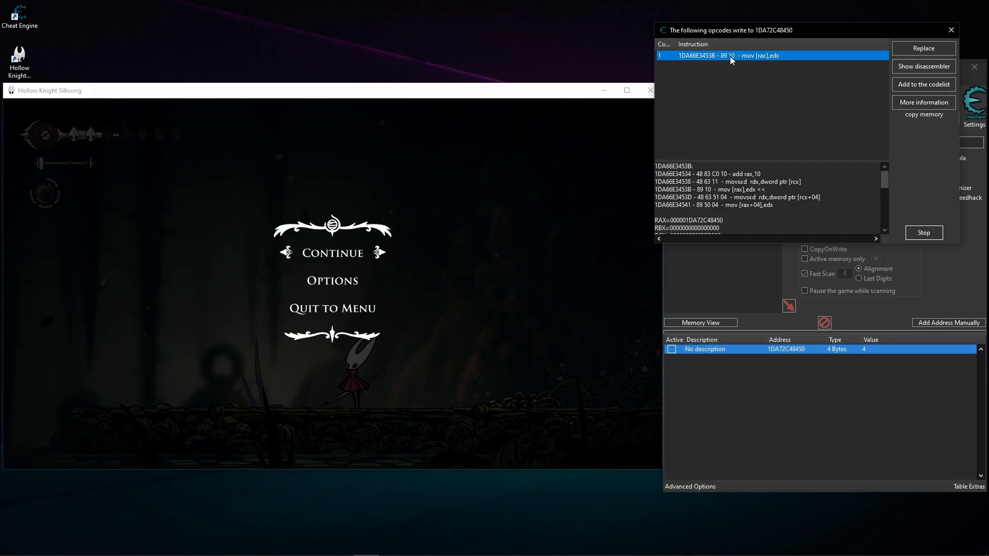
{"action": "mouse_move", "coordinate": [863, 72]}
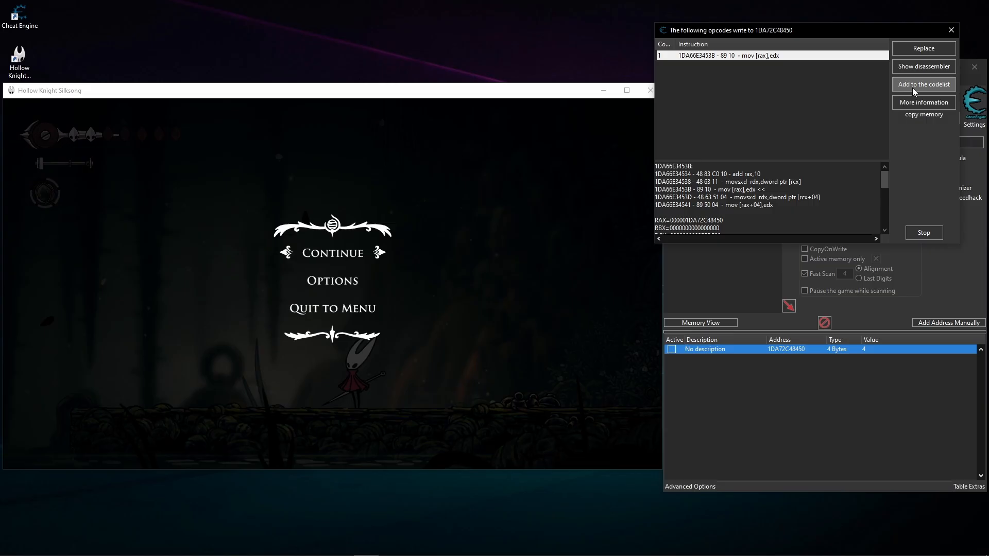
Step: Send the mov [rax],edx opcode to the code list's naming prompt
{"action": "left_click", "coordinate": [924, 84]}
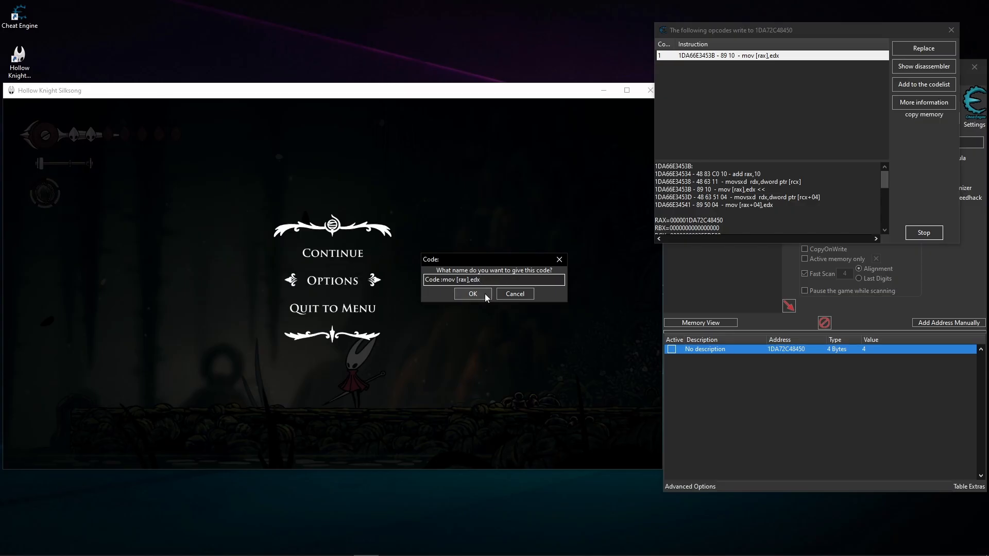
Step: Accept the 1DA66E3453B code entry and rename it PACK
{"action": "left_click", "coordinate": [472, 294]}
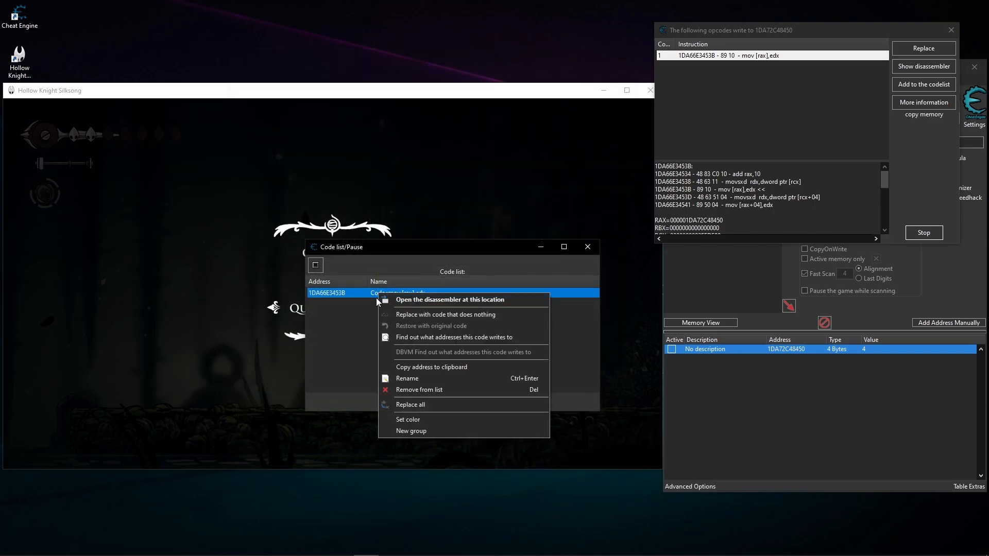
{"action": "left_click", "coordinate": [407, 378]}
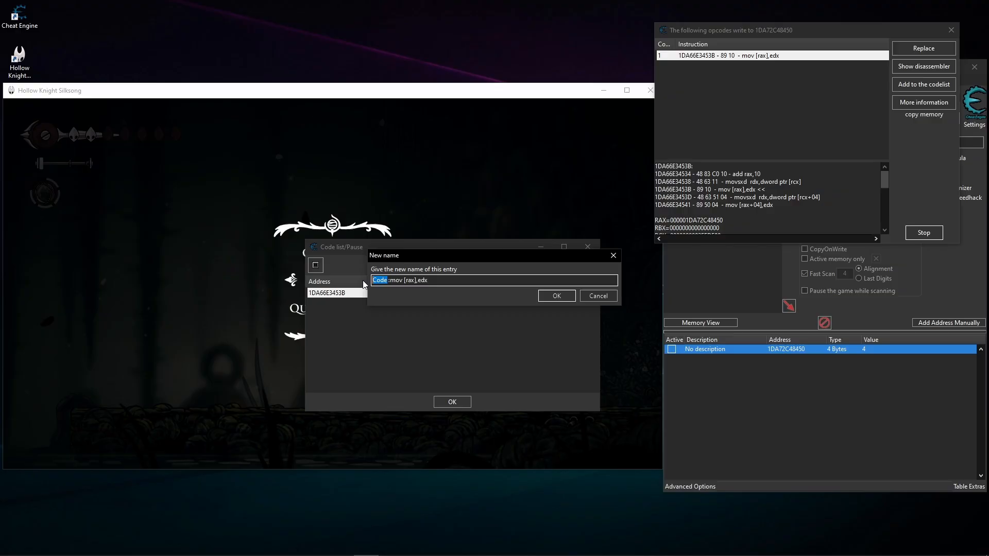
{"action": "type", "text": "PA"}
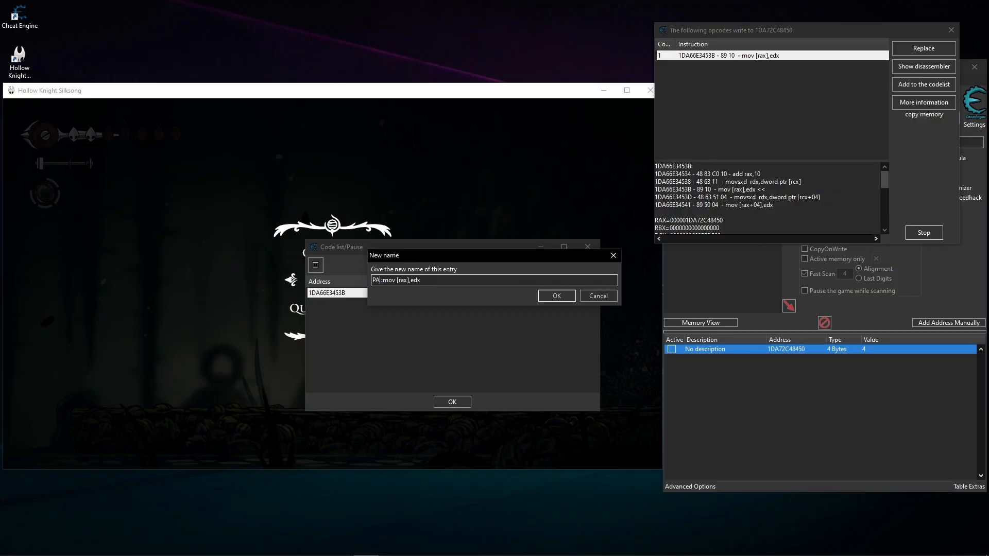
{"action": "type", "text": "CK"}
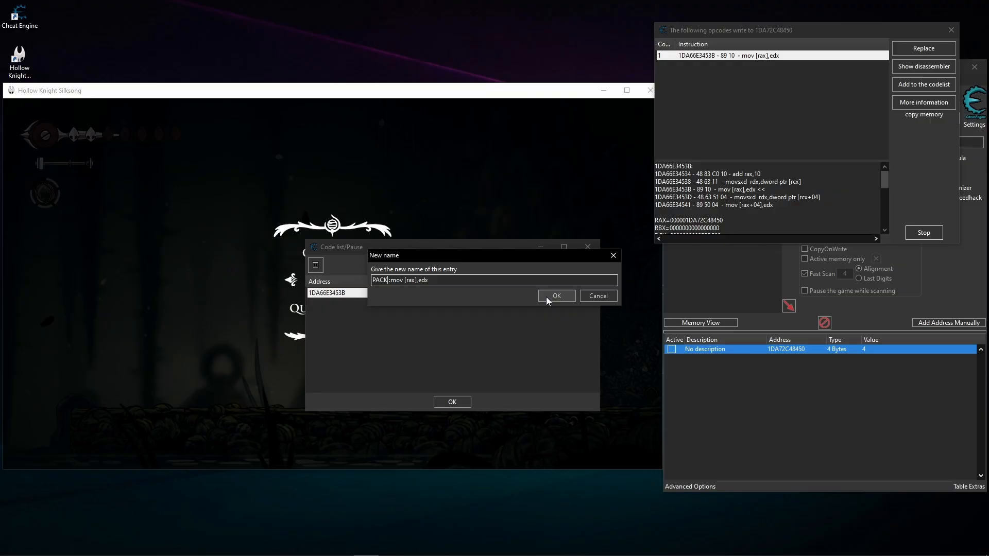
{"action": "left_click", "coordinate": [555, 297]}
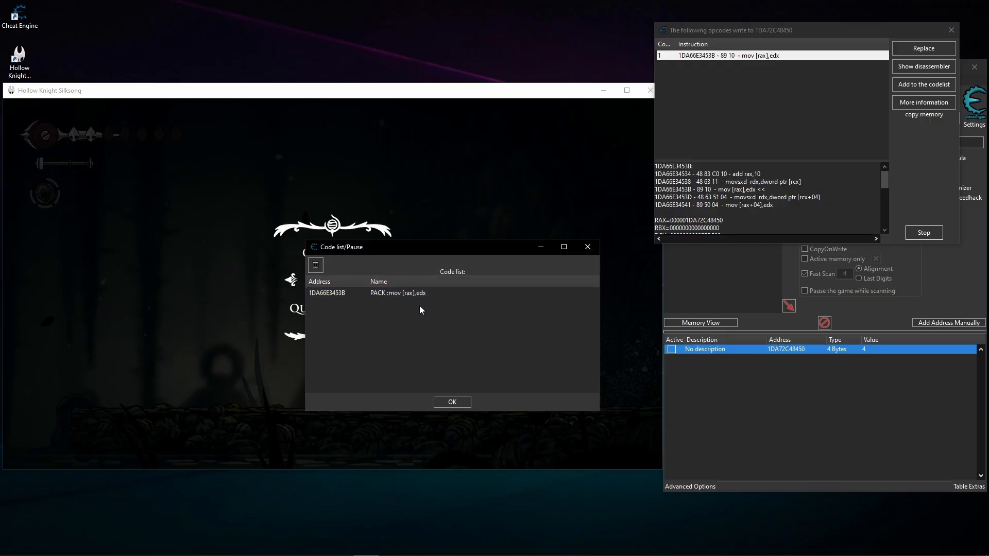
Step: Run 'Find out what addresses this code writes to' on the PACK entry
{"action": "left_click", "coordinate": [397, 293]}
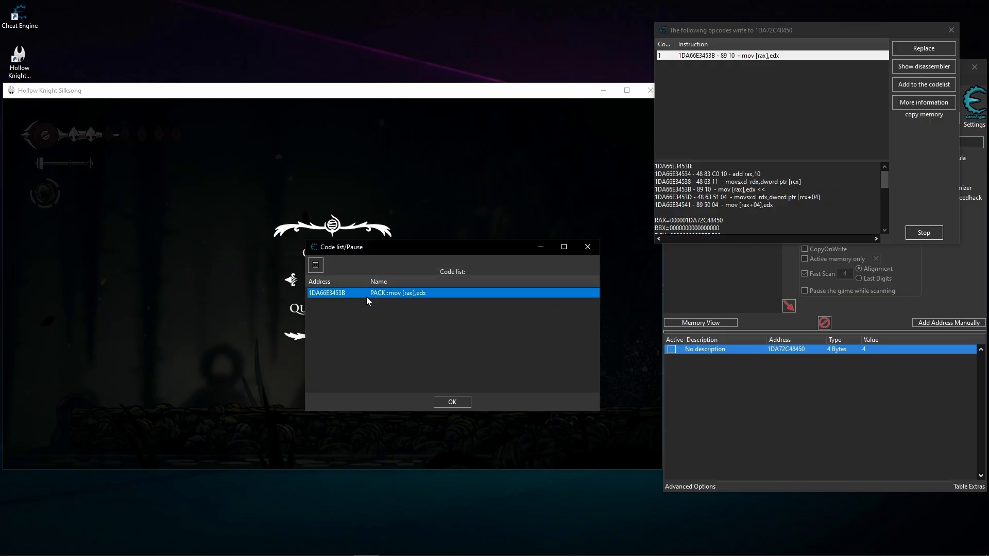
{"action": "mouse_move", "coordinate": [347, 309]}
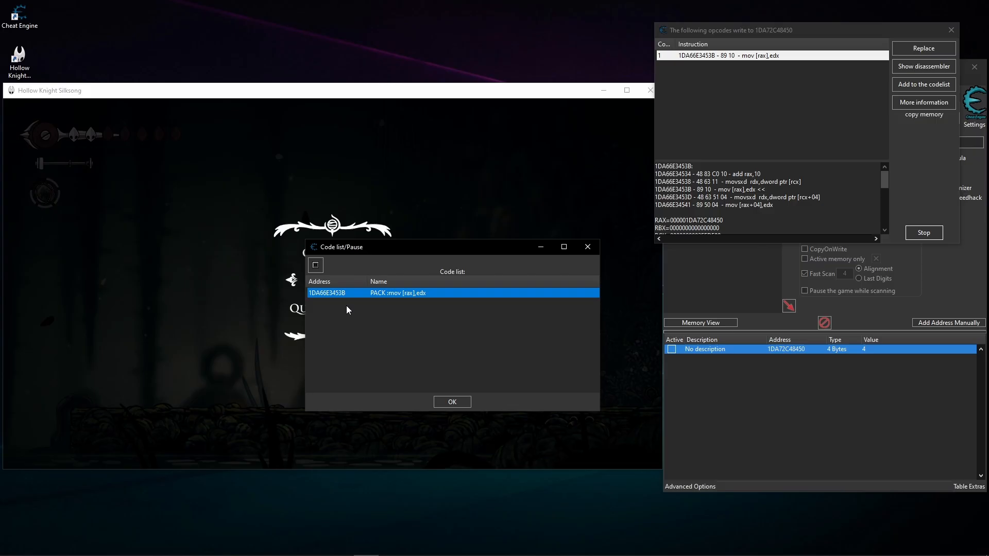
{"action": "mouse_move", "coordinate": [691, 69]}
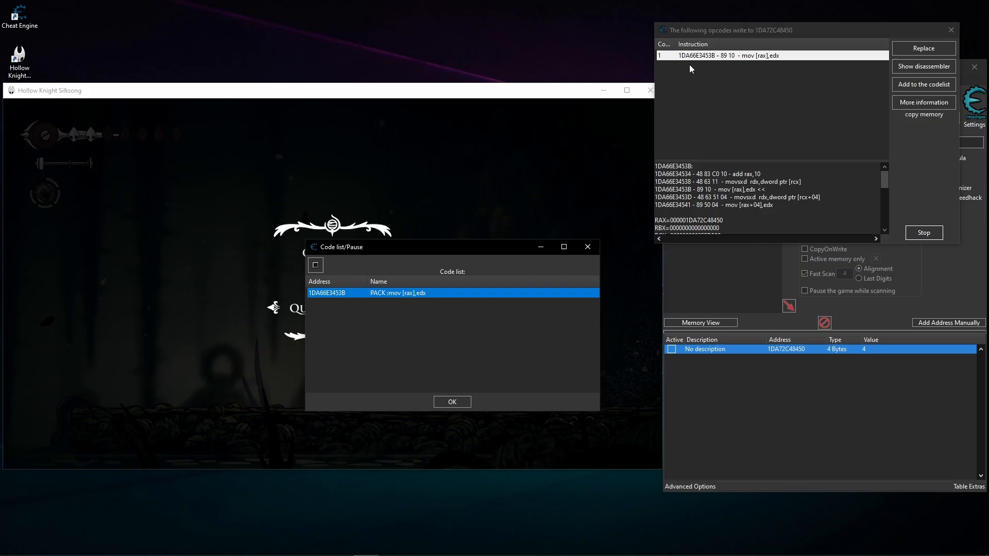
{"action": "mouse_move", "coordinate": [385, 306]}
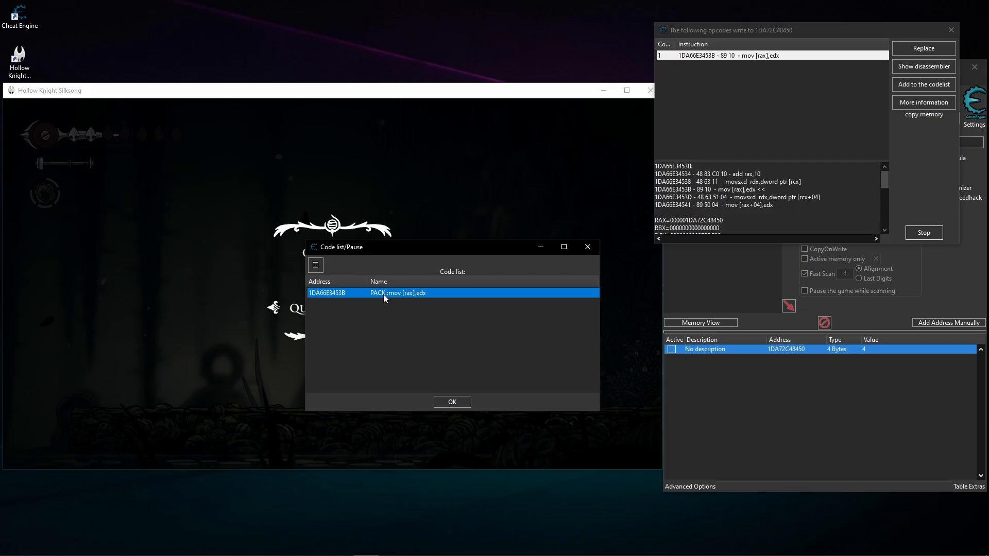
{"action": "right_click", "coordinate": [397, 292]}
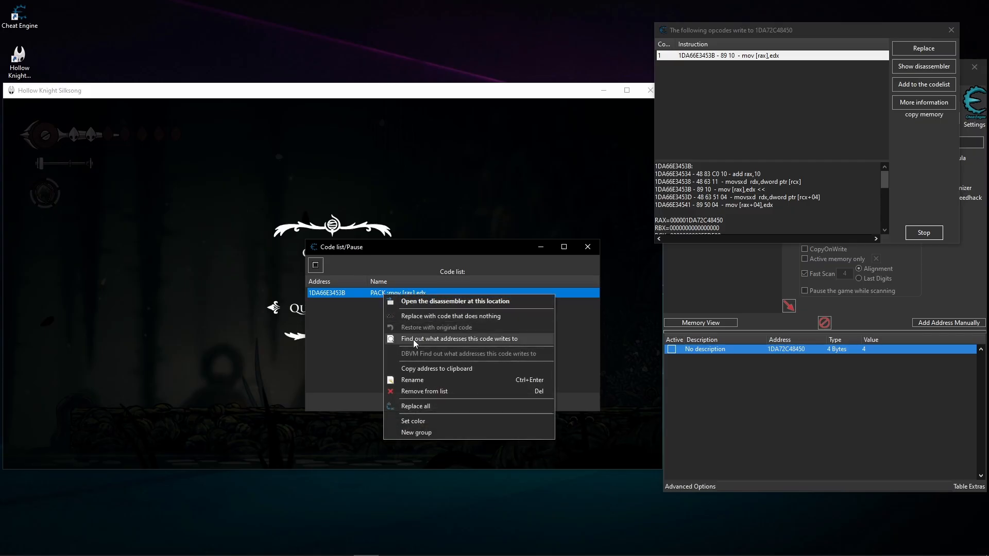
{"action": "left_click", "coordinate": [458, 339]}
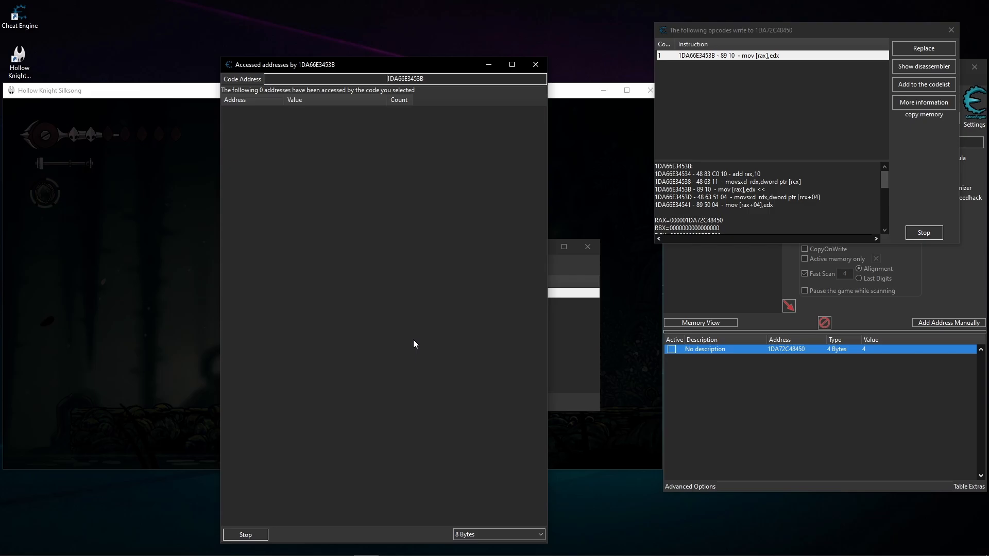
{"action": "mouse_move", "coordinate": [410, 340]}
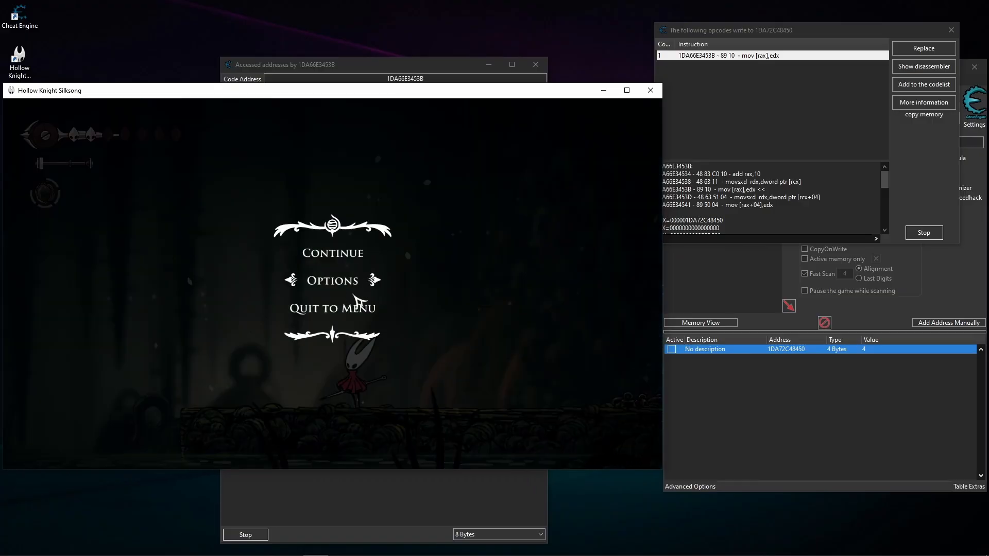
{"action": "left_click", "coordinate": [353, 64]}
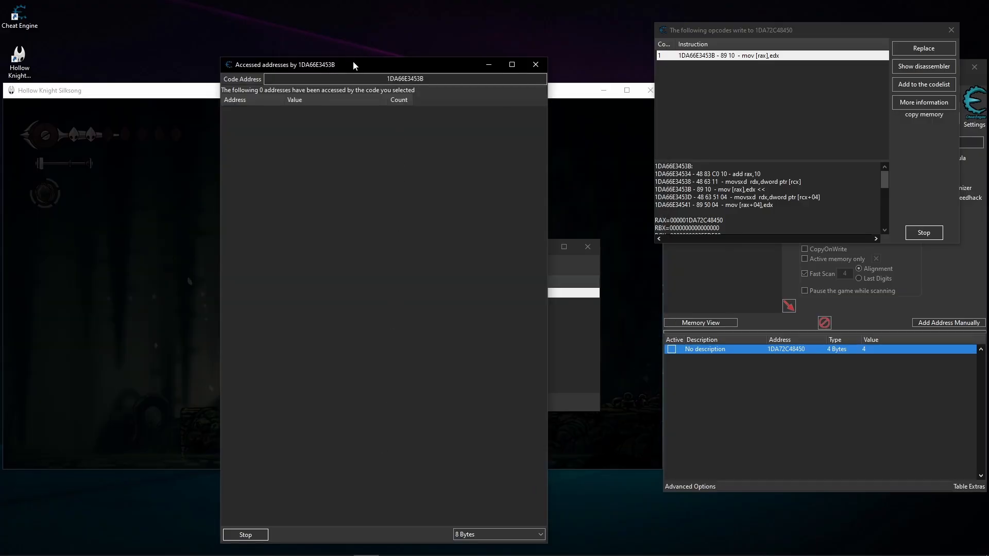
{"action": "left_click", "coordinate": [923, 84]}
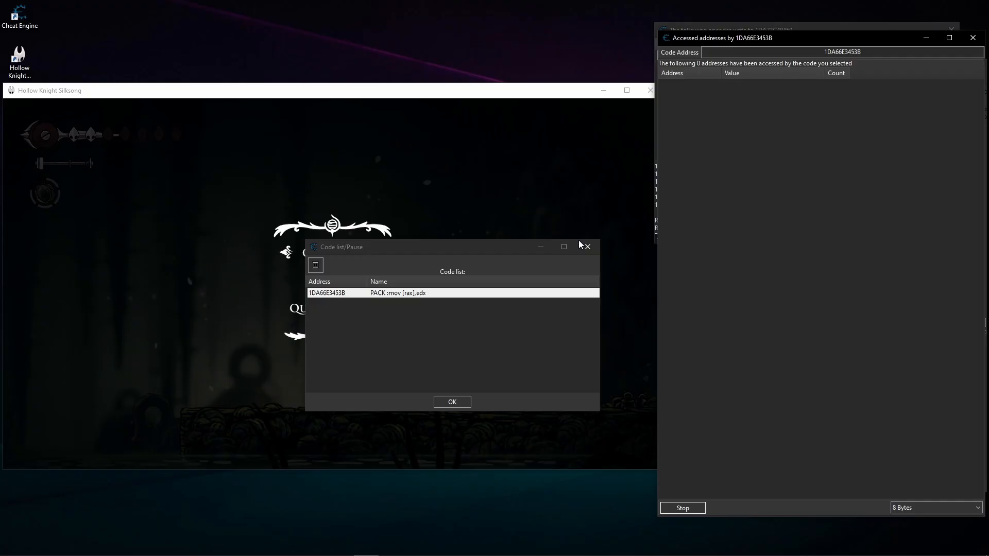
Step: Close the code list after the PACK instruction writes to 1DA72C48450 three times
{"action": "left_click", "coordinate": [452, 402]}
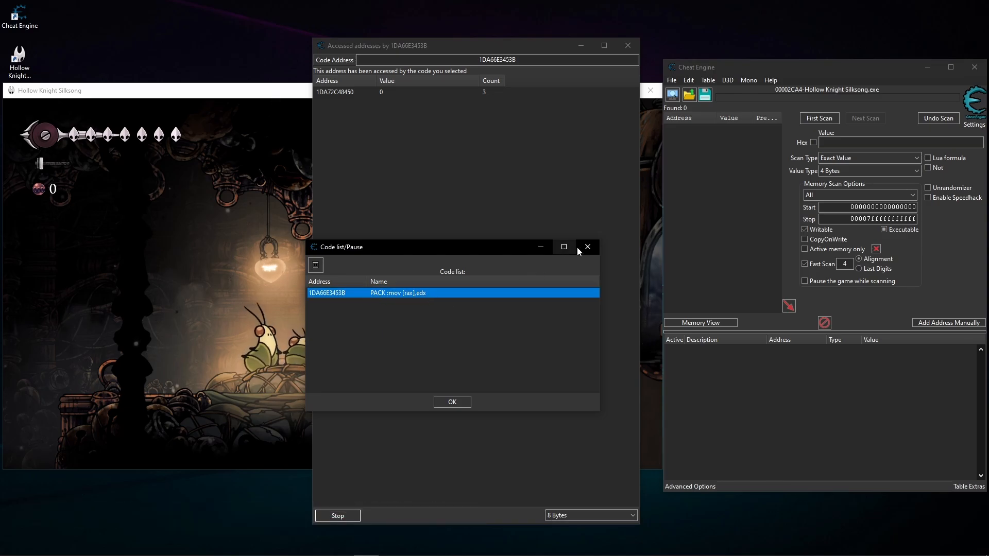
{"action": "left_click", "coordinate": [585, 247]}
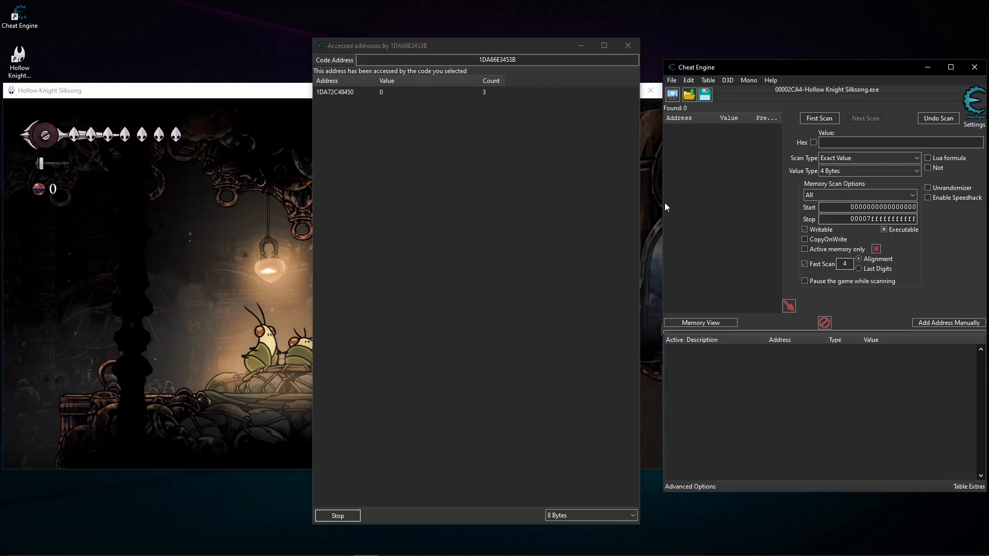
{"action": "mouse_move", "coordinate": [760, 387]}
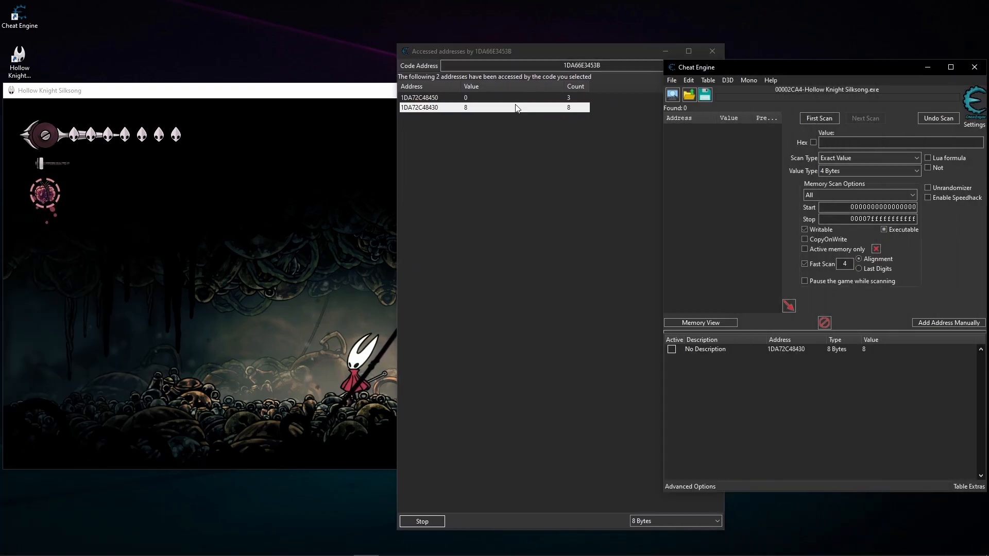
Step: Add address 1DA72C48430 to the cheat table and open its value 8 for editing
{"action": "left_click", "coordinate": [707, 349]}
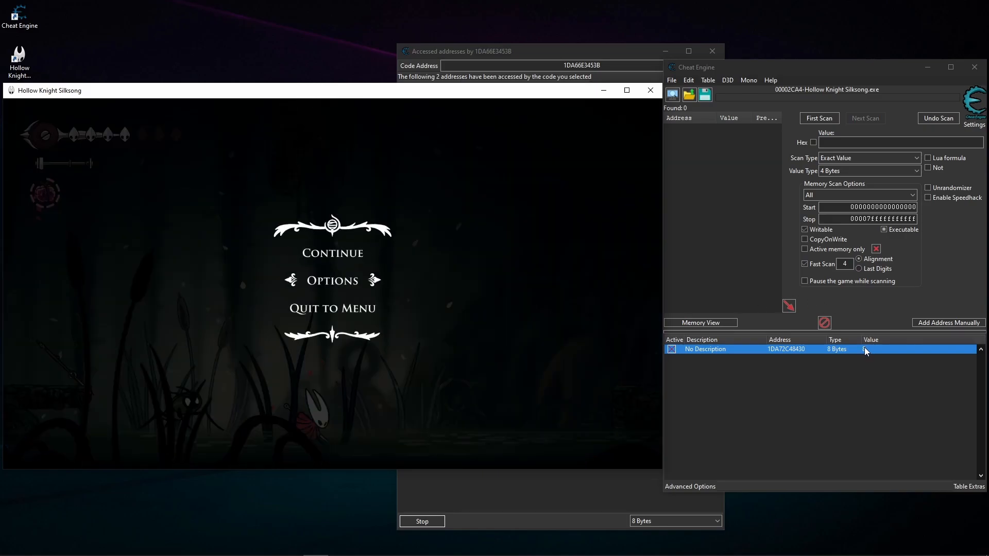
{"action": "double_click", "coordinate": [871, 349]}
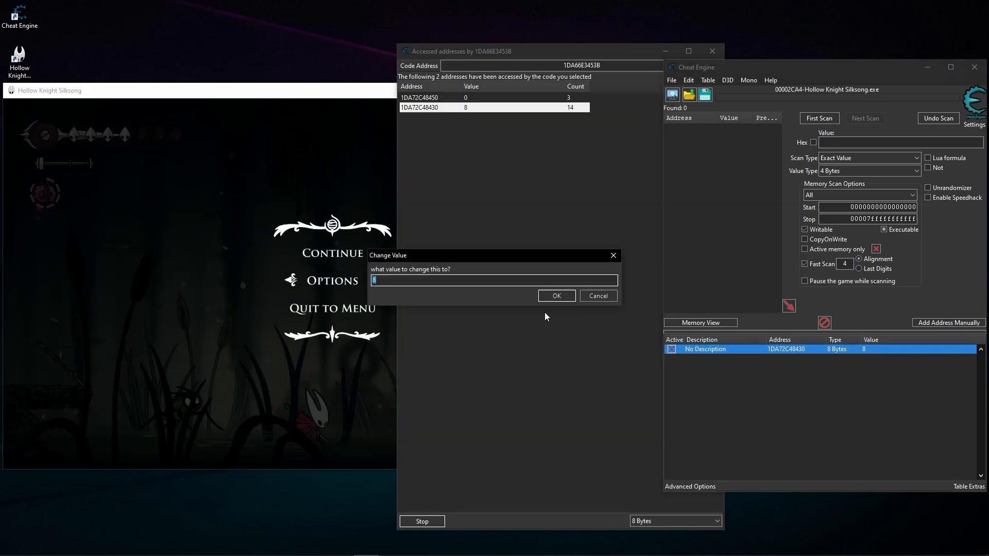
Step: Confirm the Change Value dialog for 1DA72C48430 and return to the game
{"action": "left_click", "coordinate": [556, 296]}
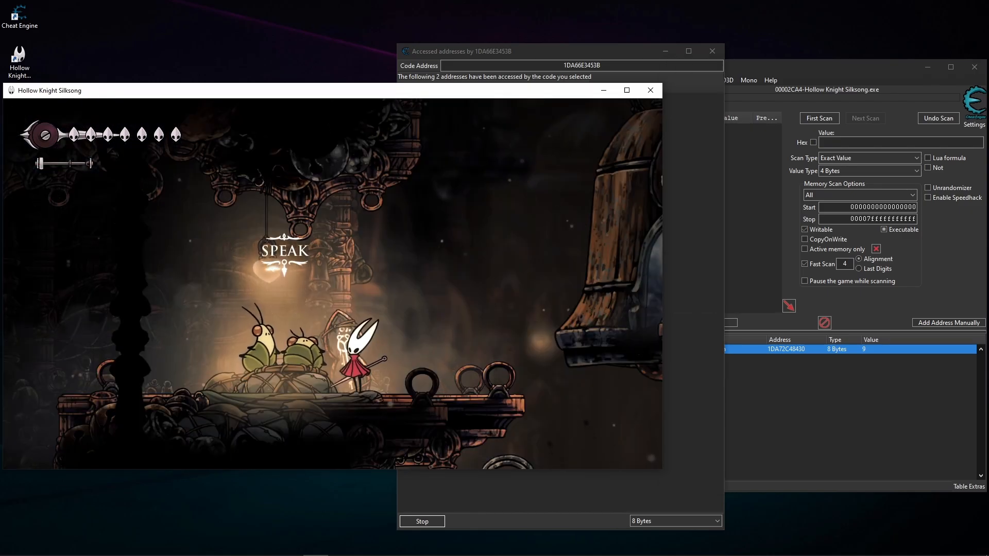
Step: Bring the cheat table forward and enter a new durability value for 1DA72C48430
{"action": "left_click", "coordinate": [11, 545]}
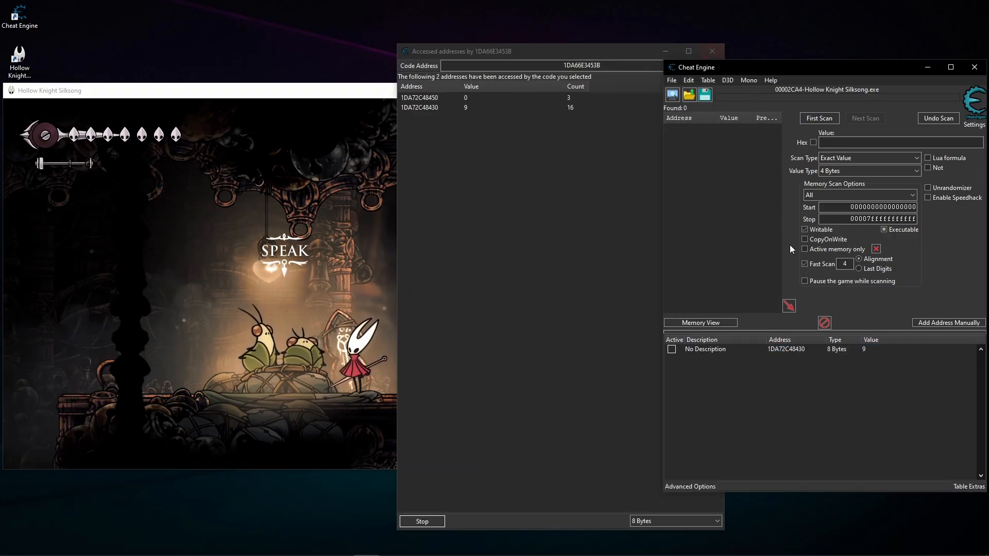
{"action": "double_click", "coordinate": [864, 349]}
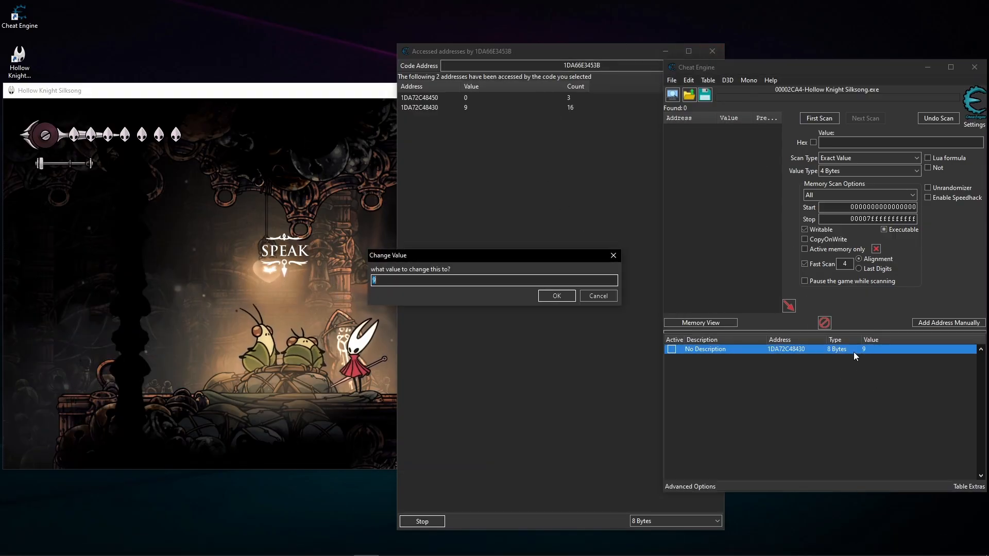
{"action": "type", "text": "0"}
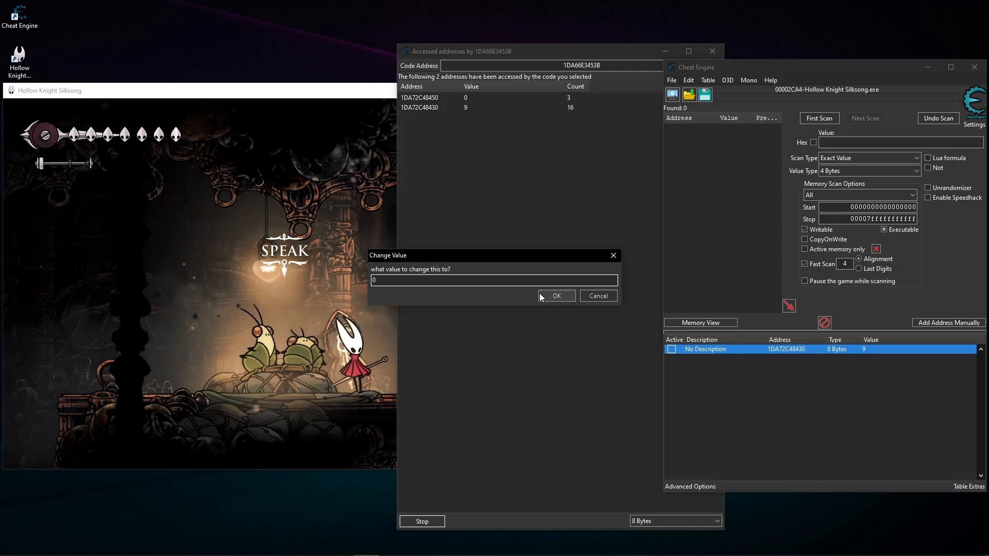
{"action": "left_click", "coordinate": [556, 295]}
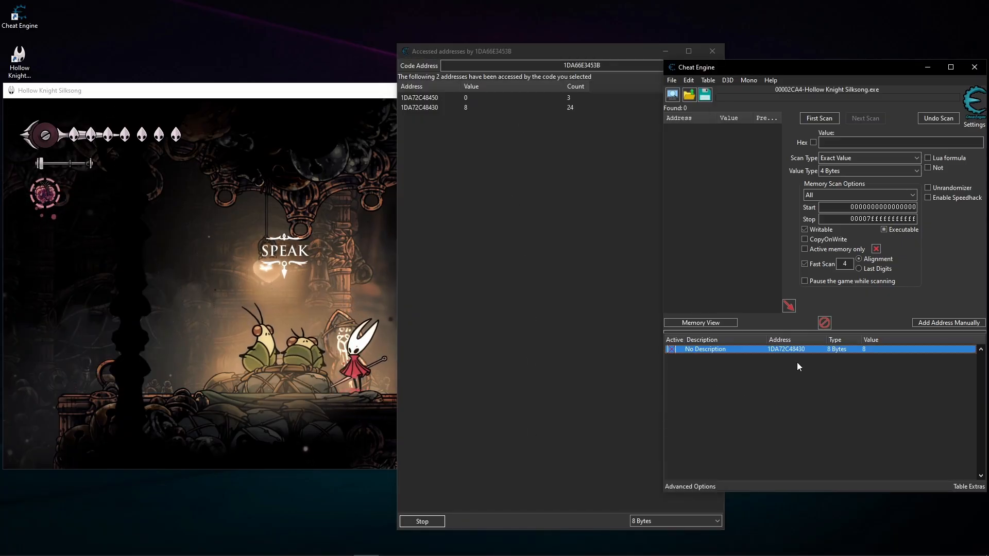
Step: Set 1DA72C48430 back to 9 and close the Accessed addresses window
{"action": "double_click", "coordinate": [864, 349]}
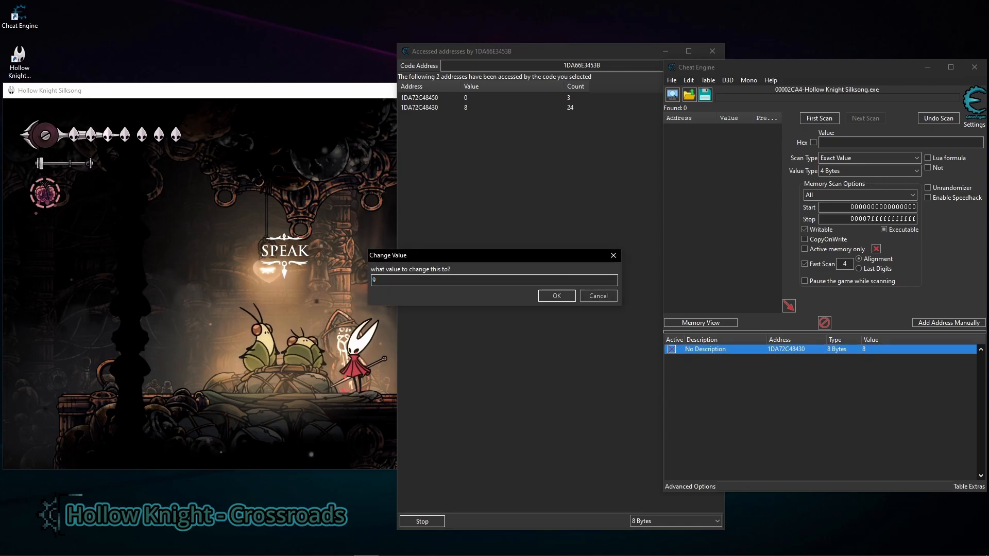
{"action": "left_click", "coordinate": [556, 295]}
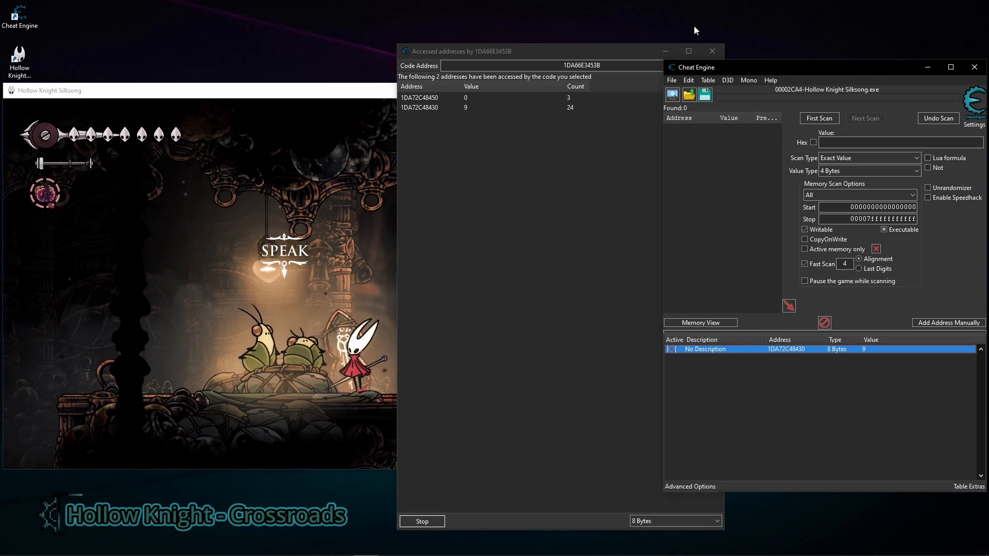
{"action": "left_click", "coordinate": [712, 51]}
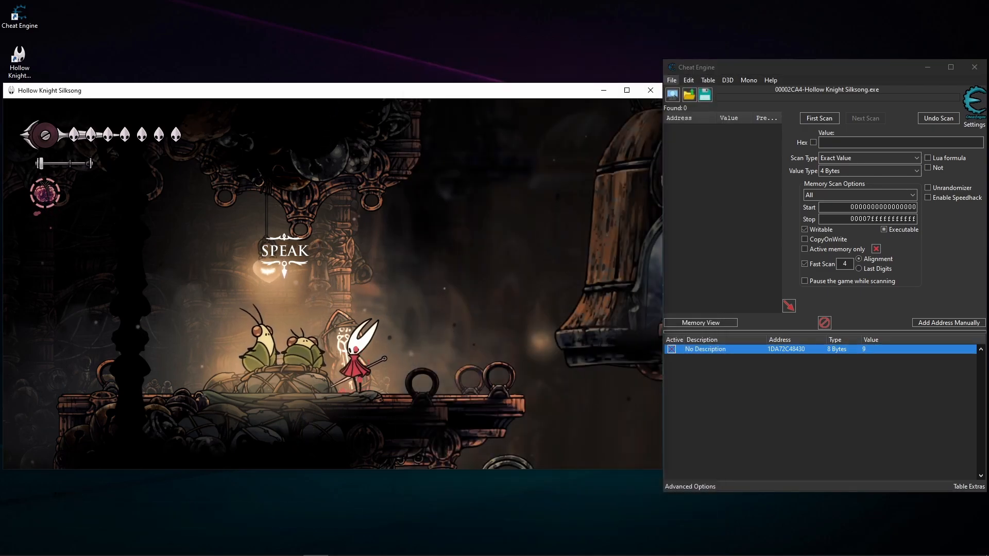